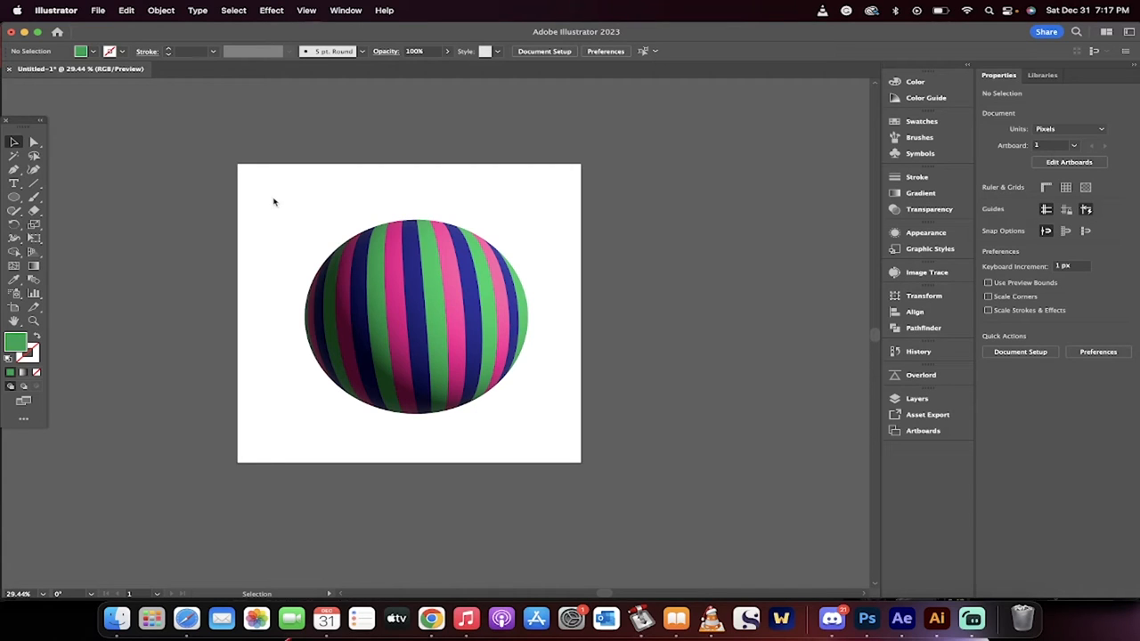
Delete the striped sphere from the artboard.
left_click(416, 316)
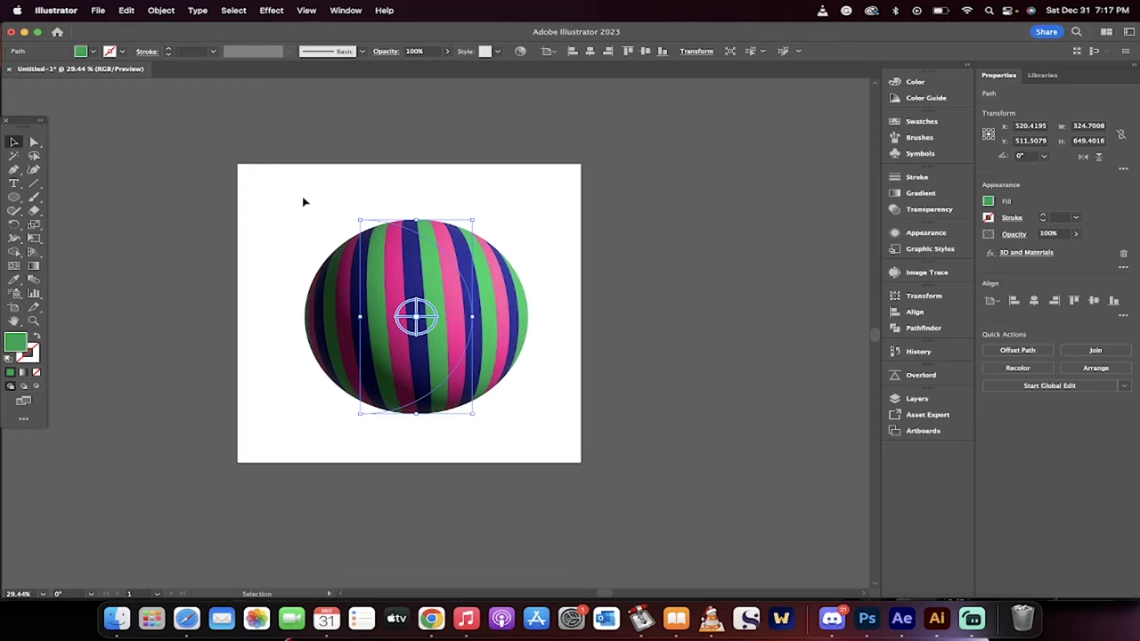
left_click(570, 443)
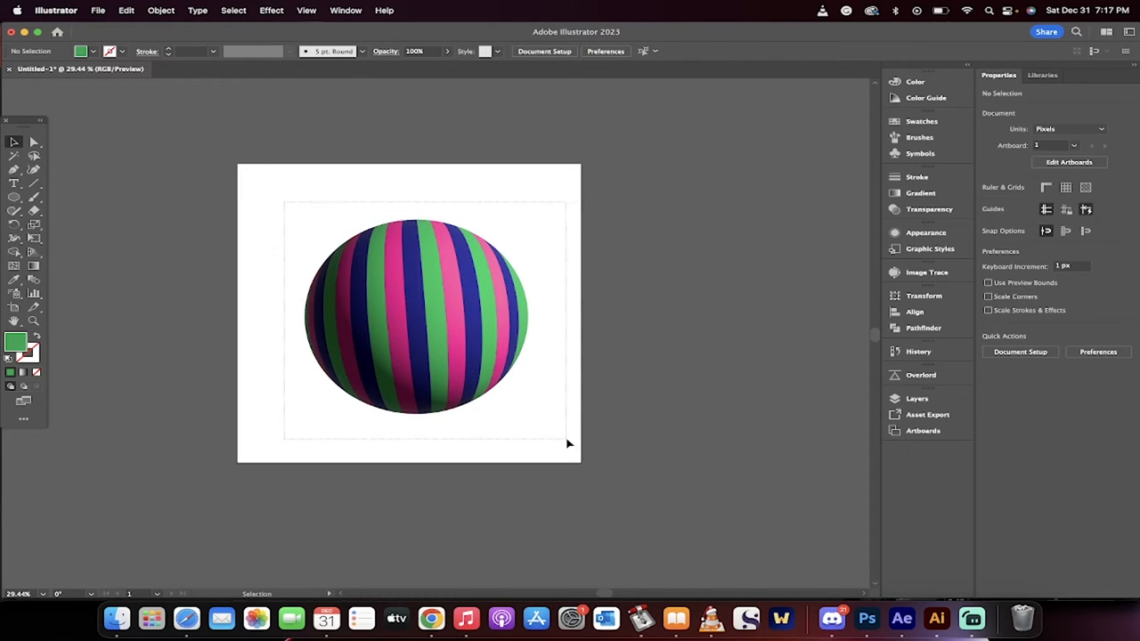
left_click(416, 318)
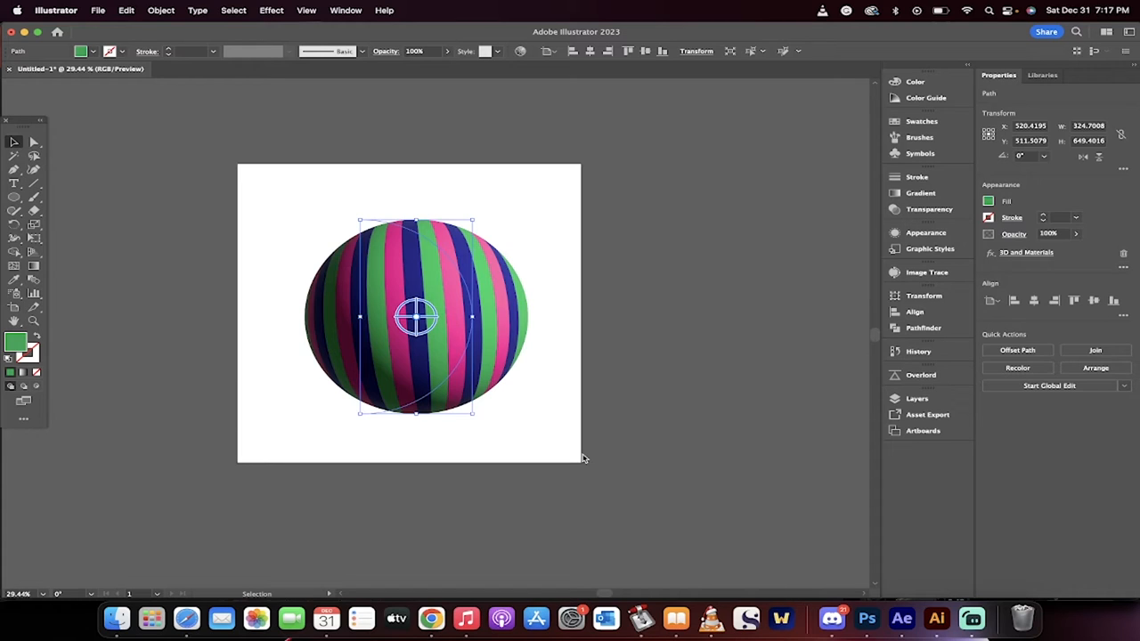
key("Delete")
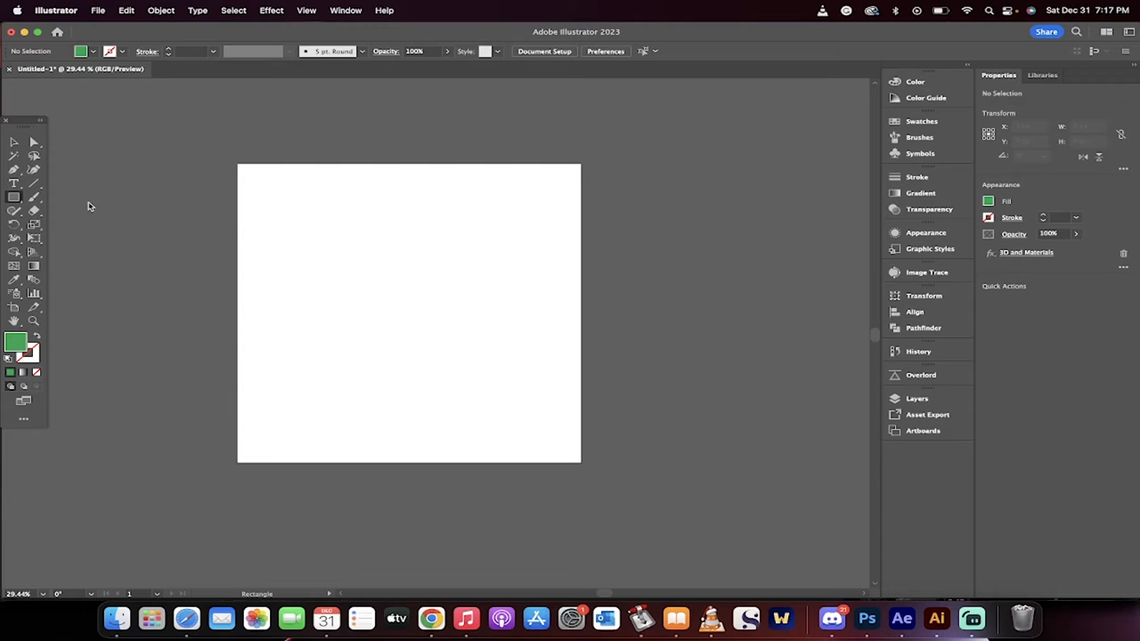
Draw a tall rectangle along the artboard's left edge and fill it purple.
left_click_drag(261, 169, 278, 372)
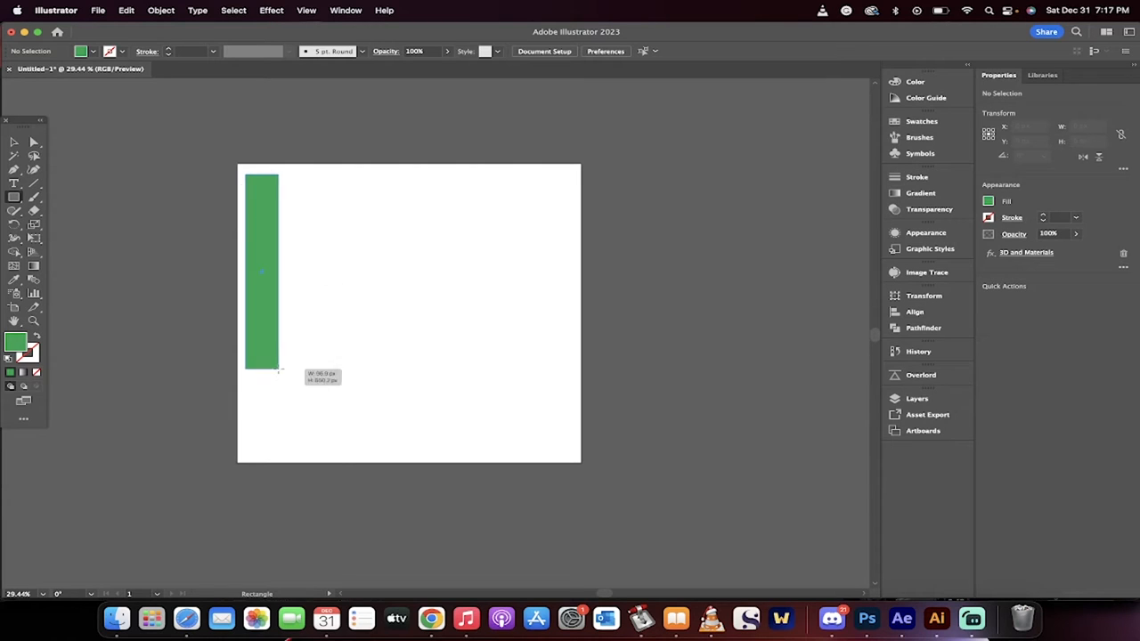
left_click_drag(276, 370, 279, 464)
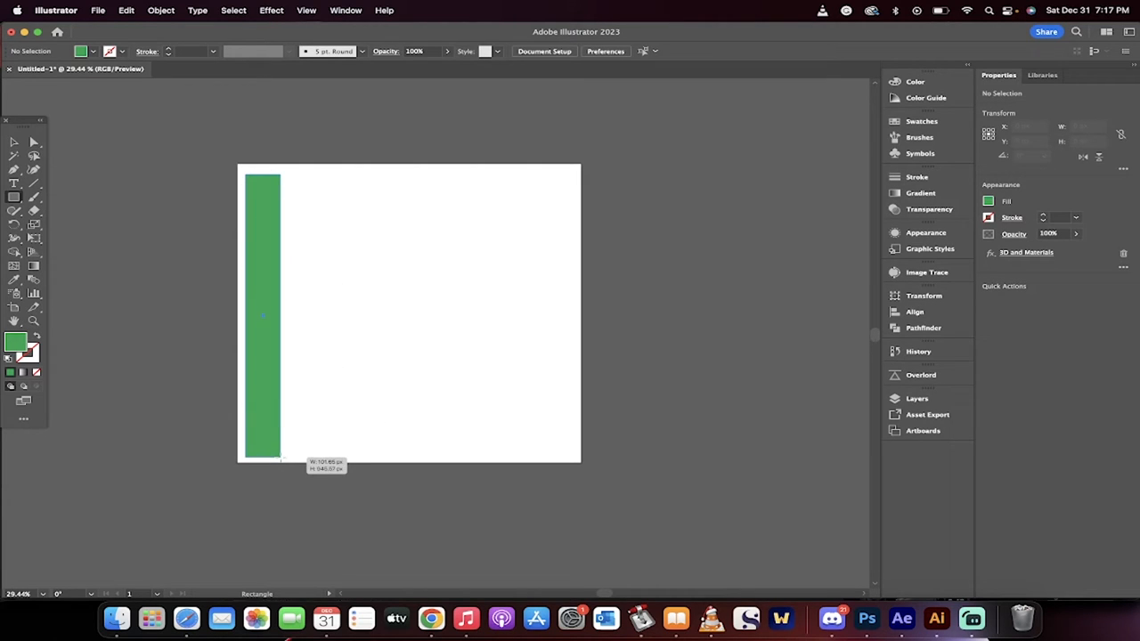
left_click(262, 316)
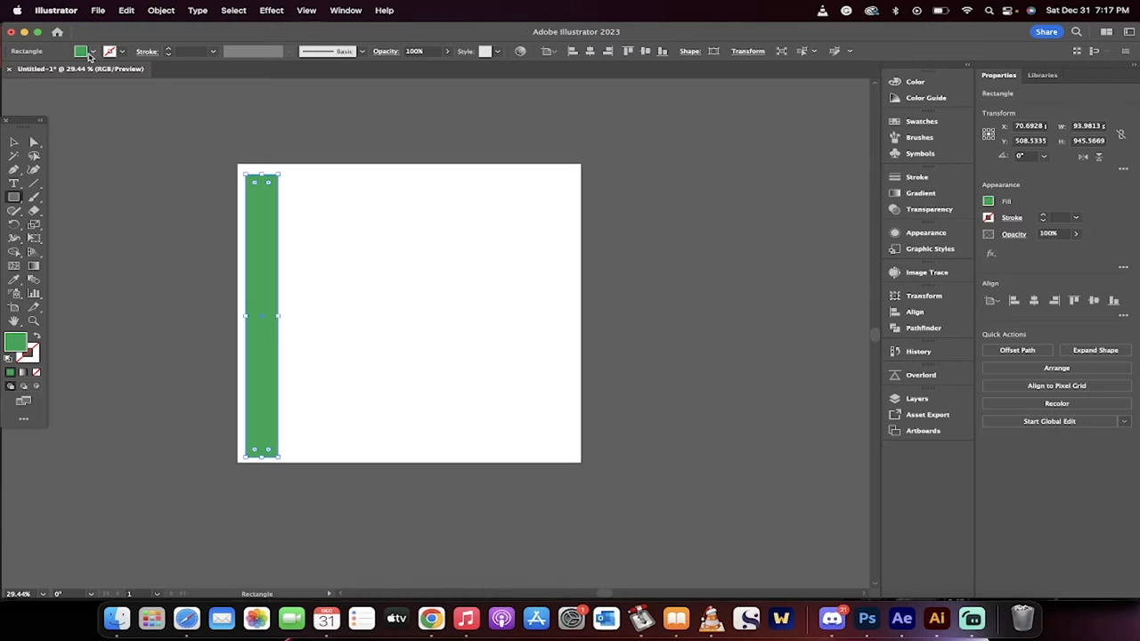
left_click(92, 51)
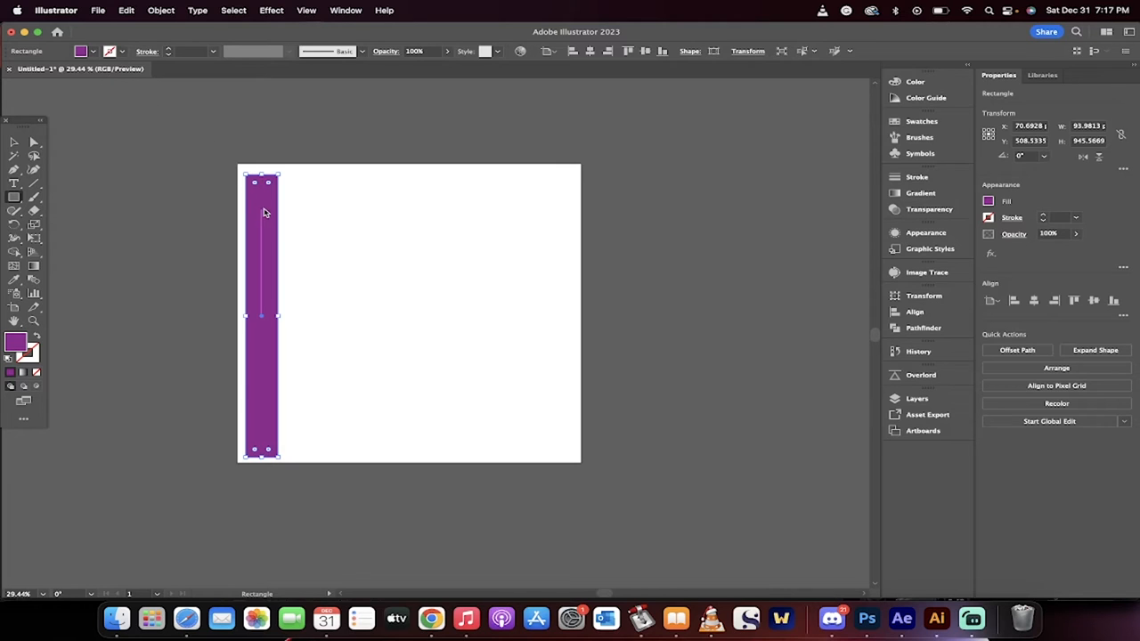
left_click(14, 142)
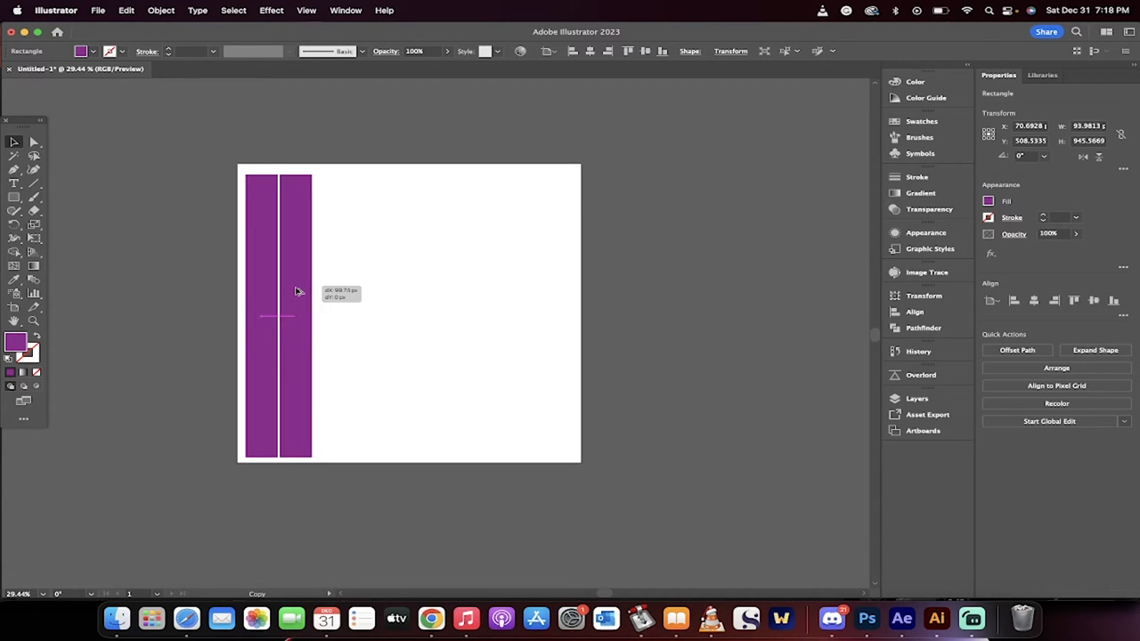
Copy the purple stripe twice to the right, filling the copies yellow and red.
left_click_drag(258, 316, 294, 317)
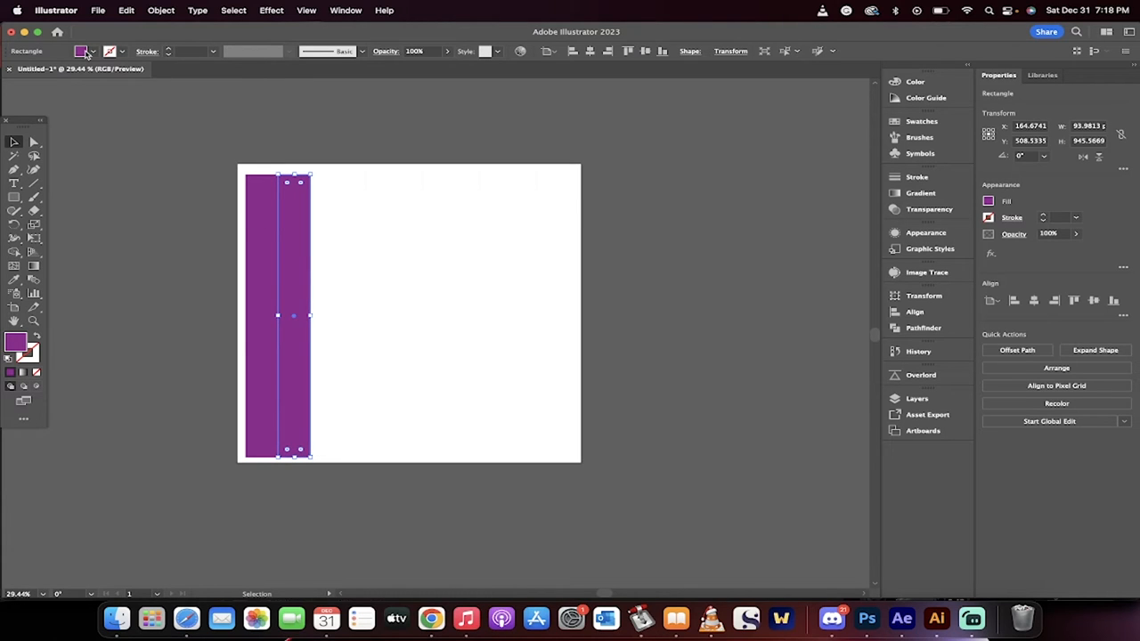
left_click(81, 50)
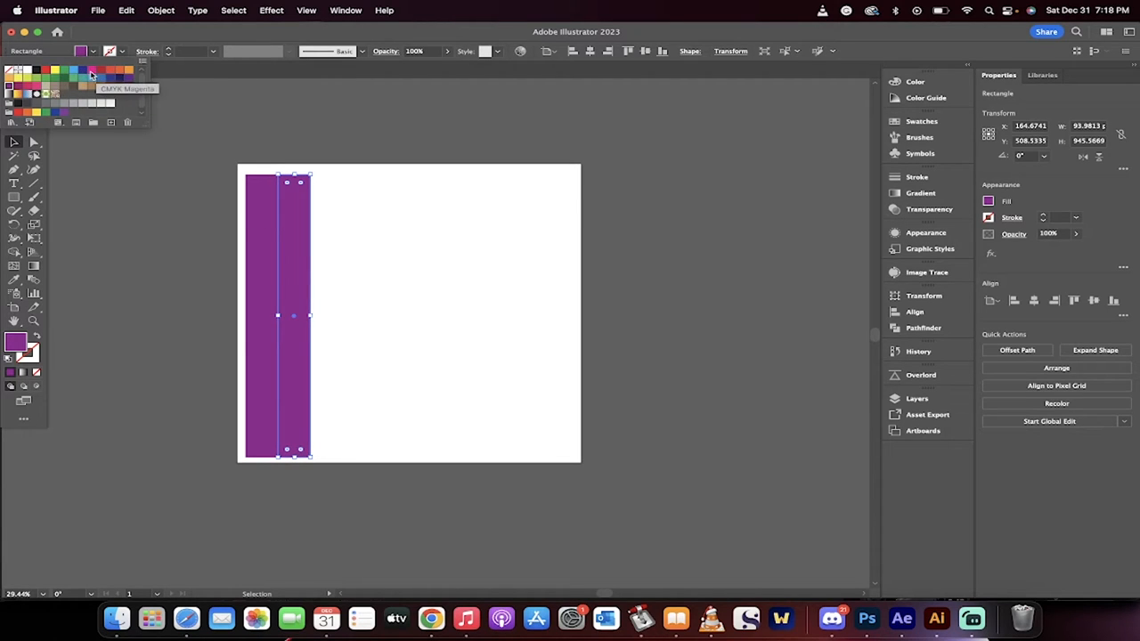
left_click(56, 70)
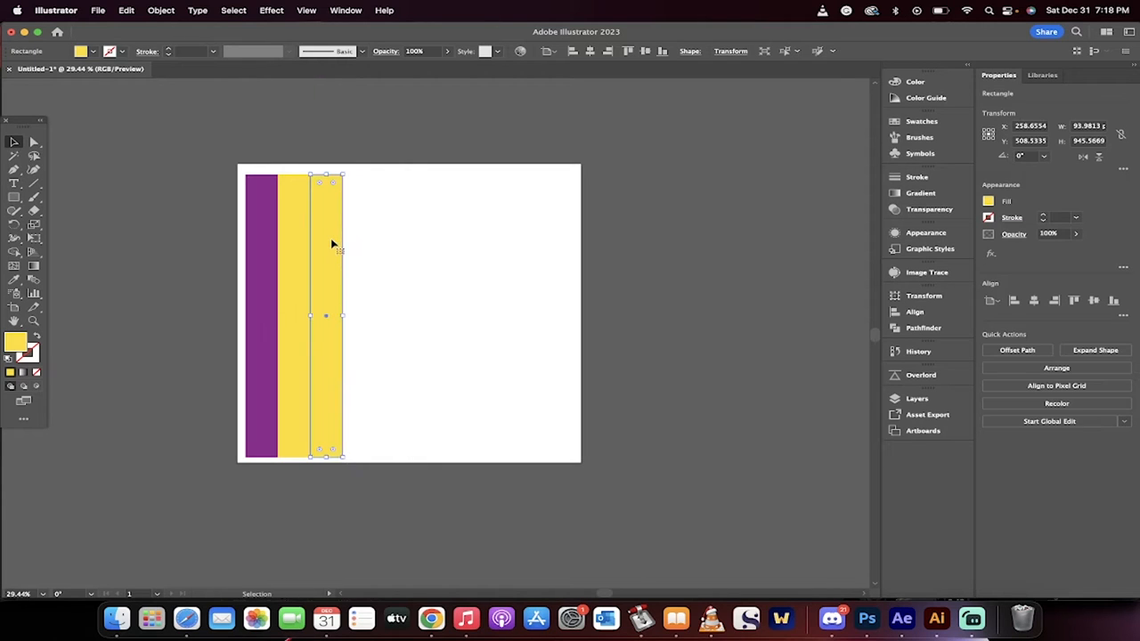
left_click(92, 51)
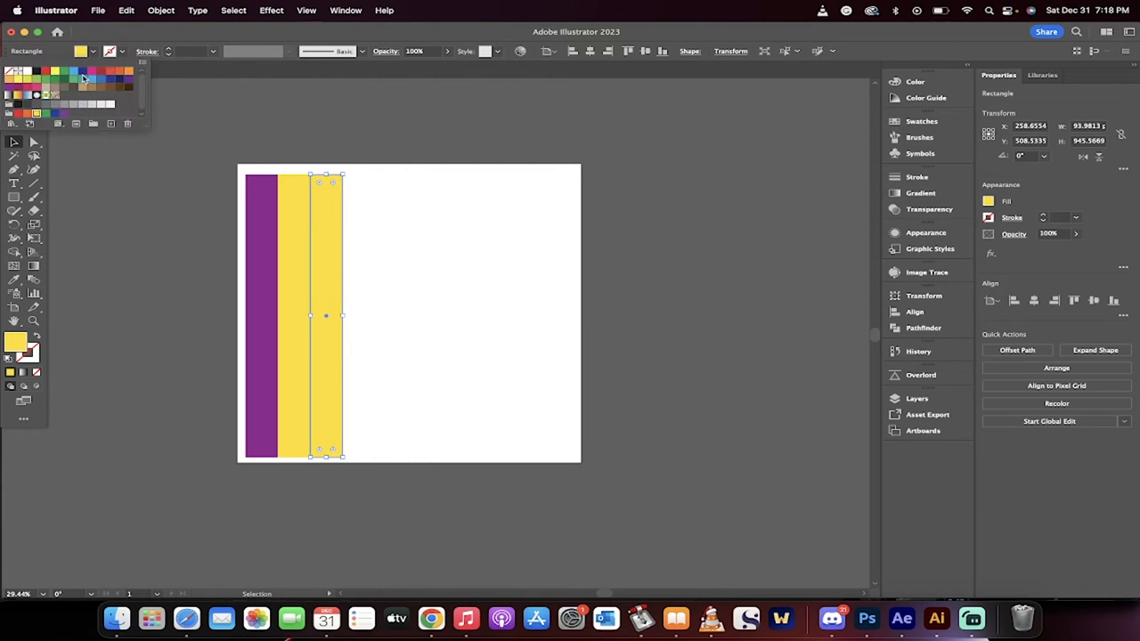
left_click(80, 50)
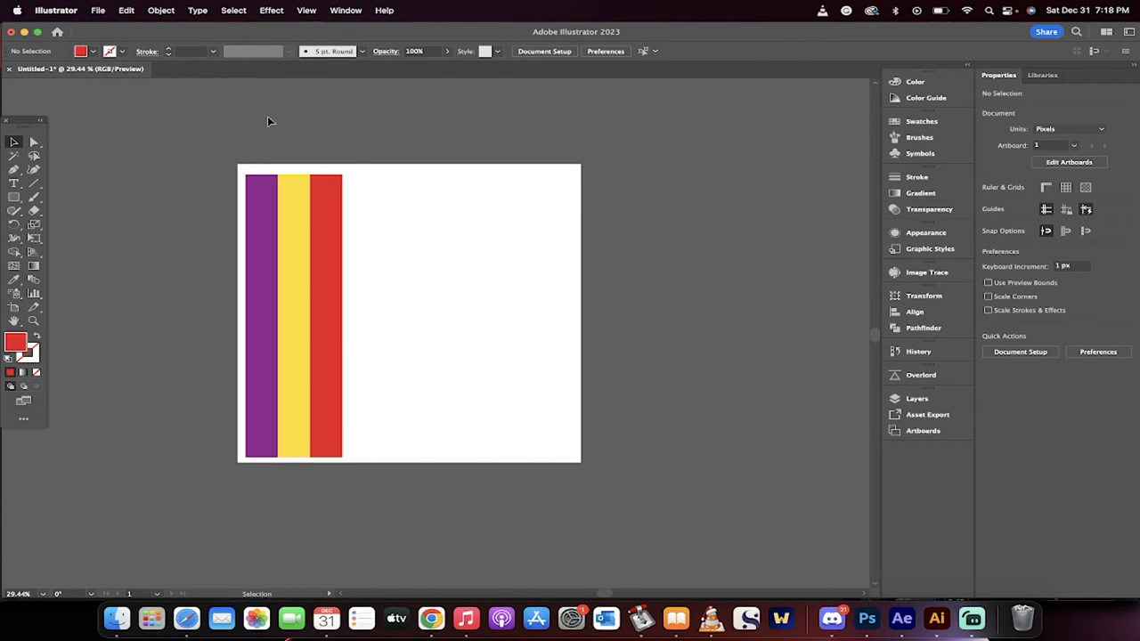
mouse_move(221, 228)
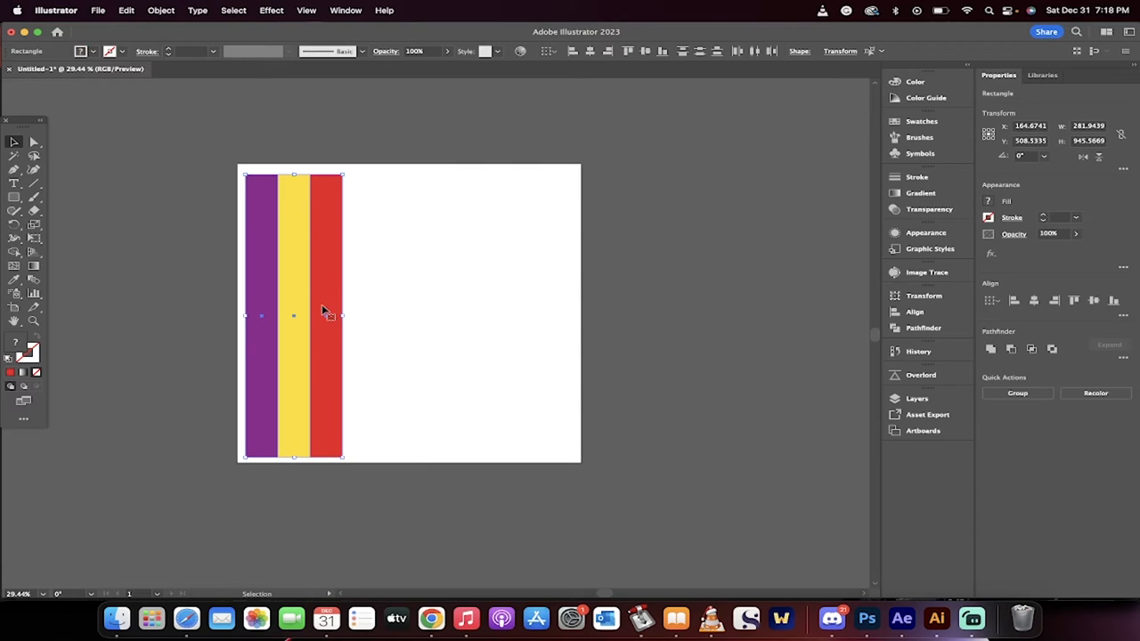
mouse_move(327, 285)
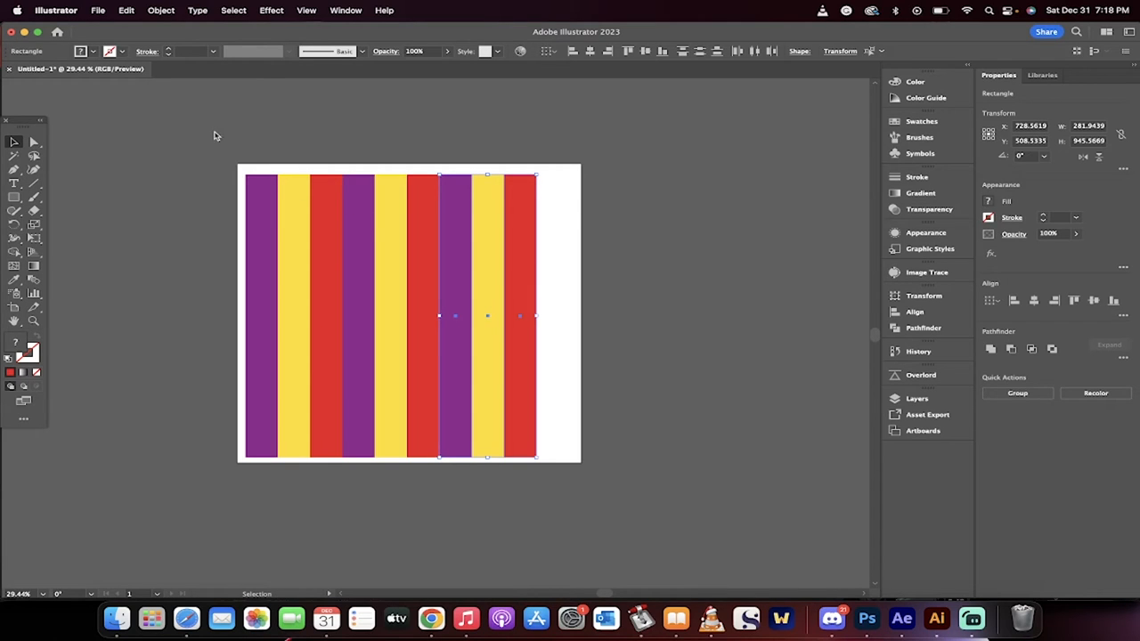
mouse_move(334, 146)
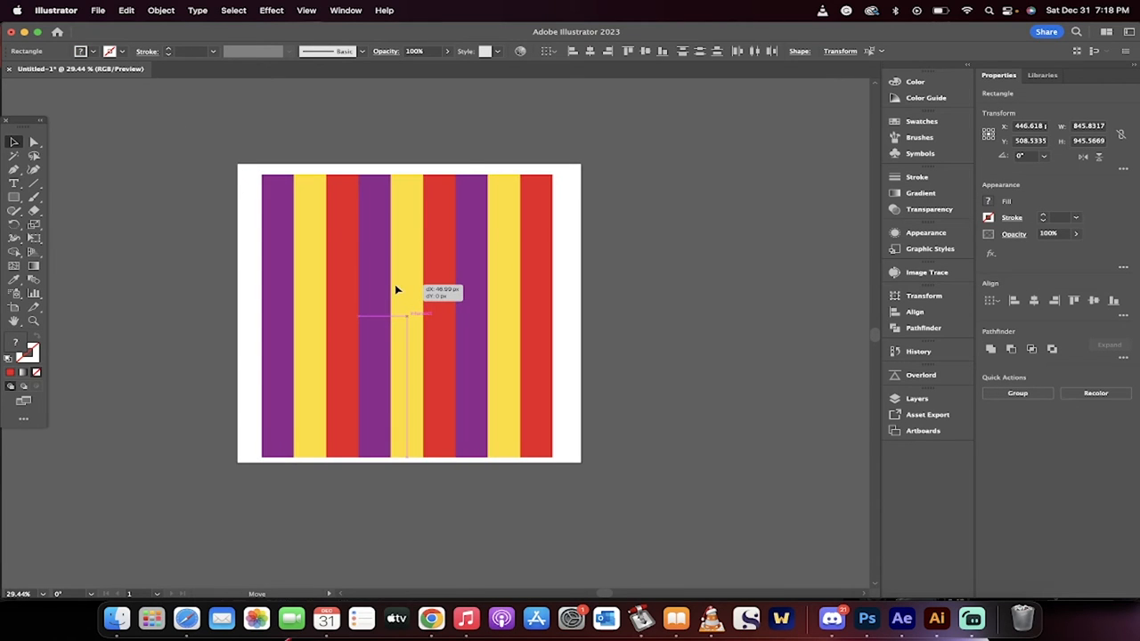
Select all nine purple, yellow and red stripes together.
left_click(920, 153)
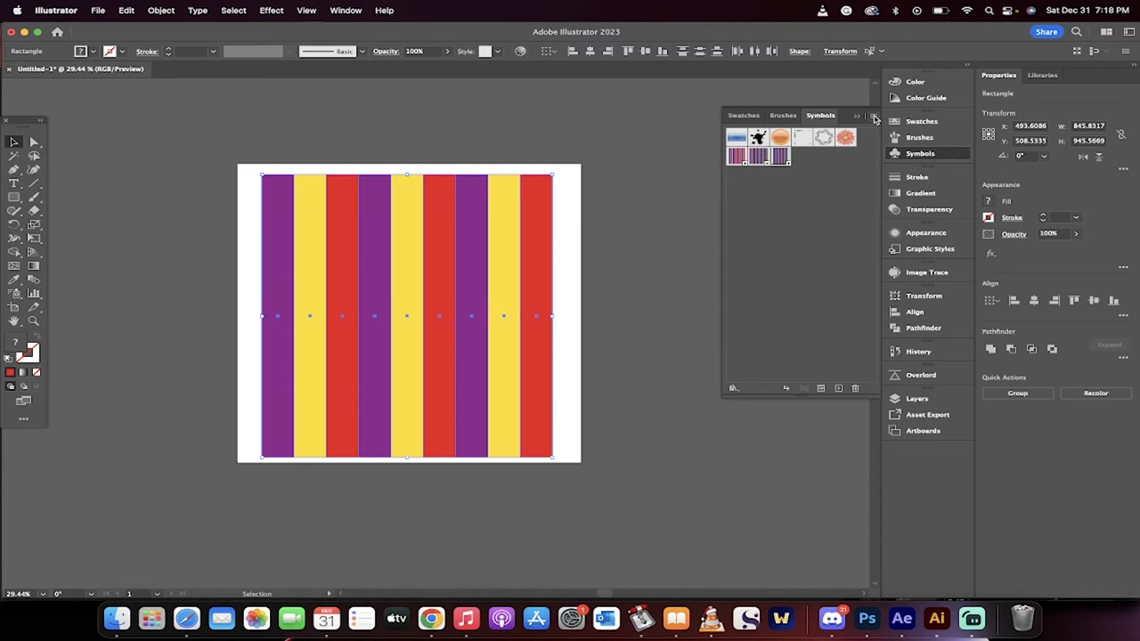
Save the stripes as a new symbol named 'ugly' and select them for deletion.
left_click(874, 116)
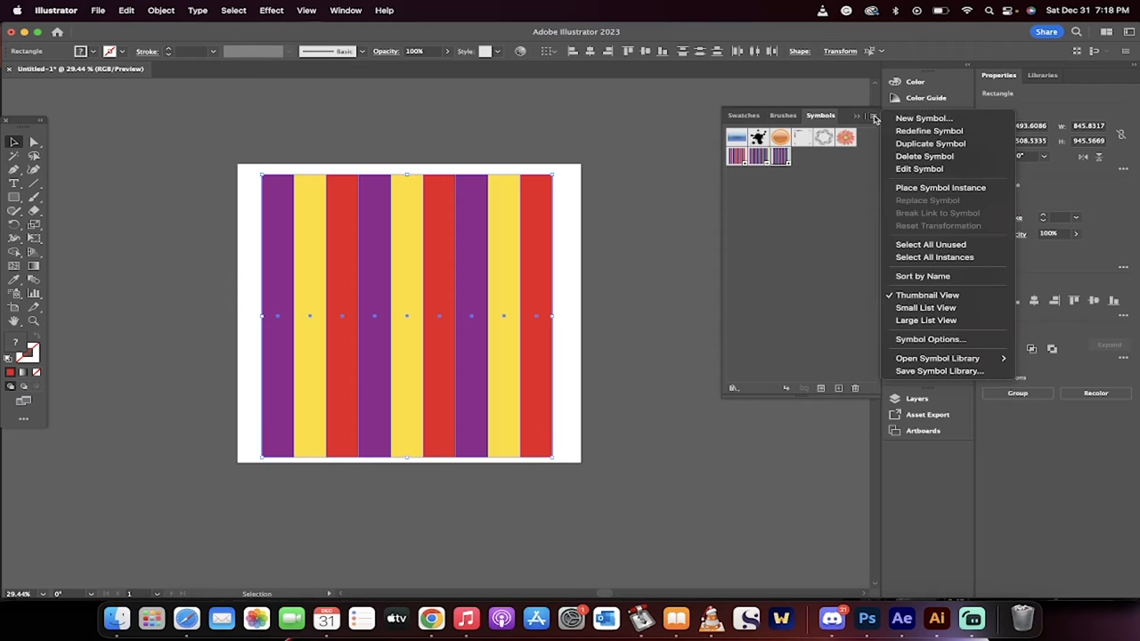
left_click(924, 118)
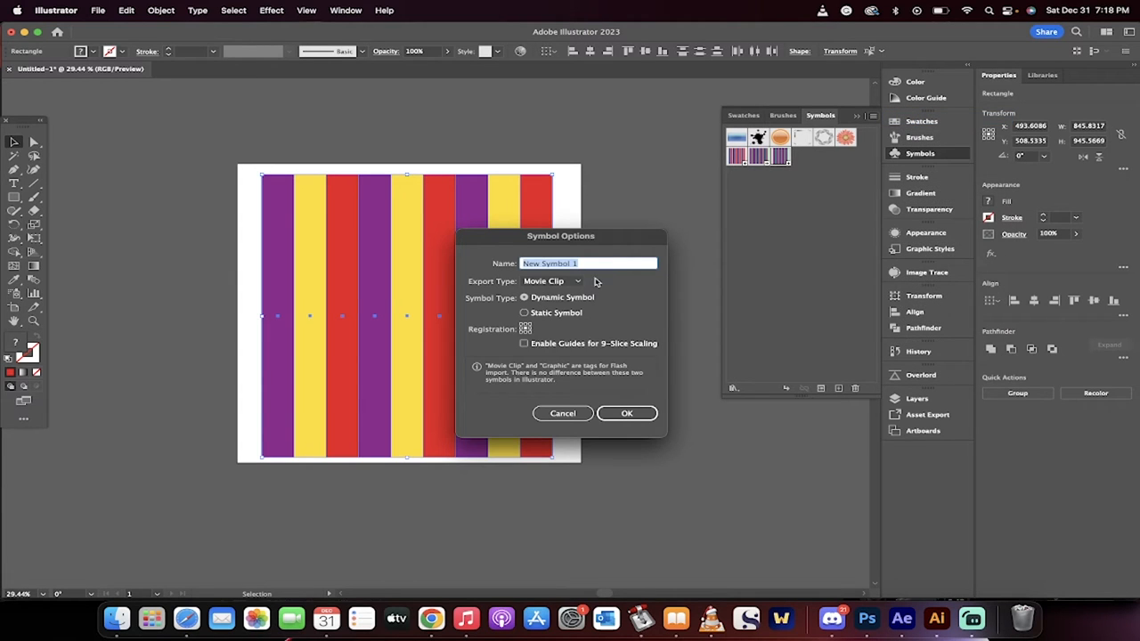
type("uql")
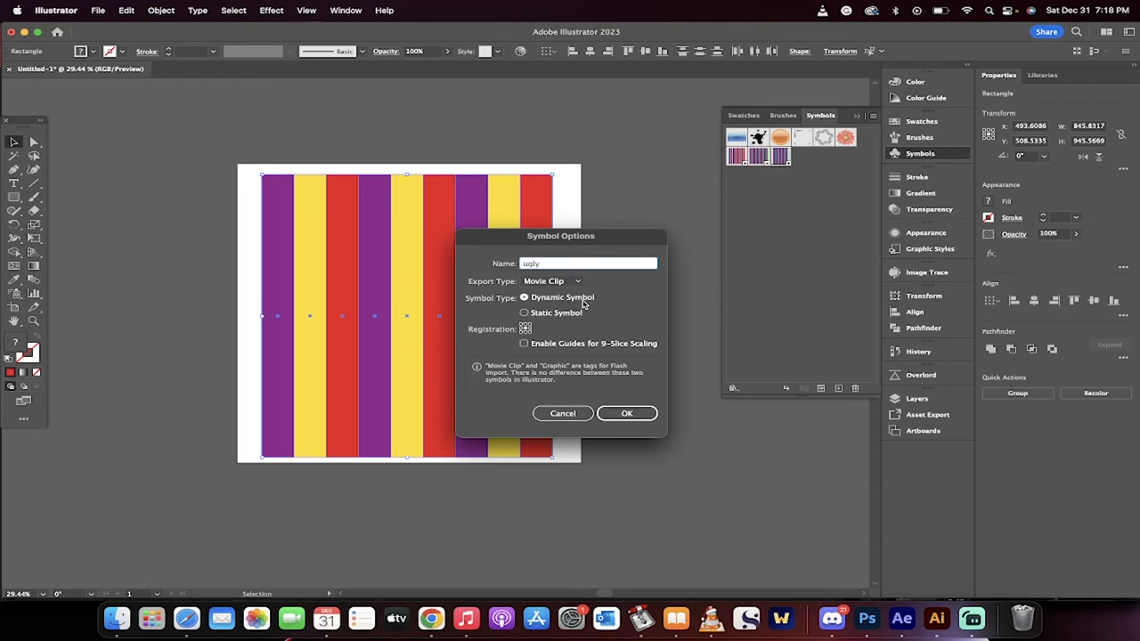
left_click(627, 412)
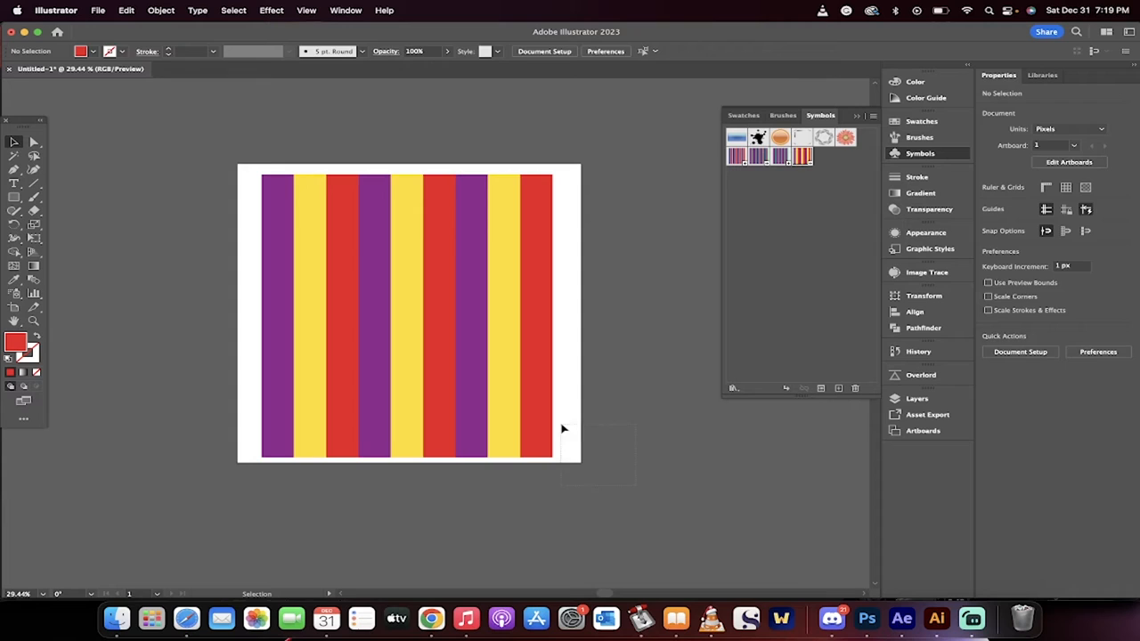
left_click(405, 316)
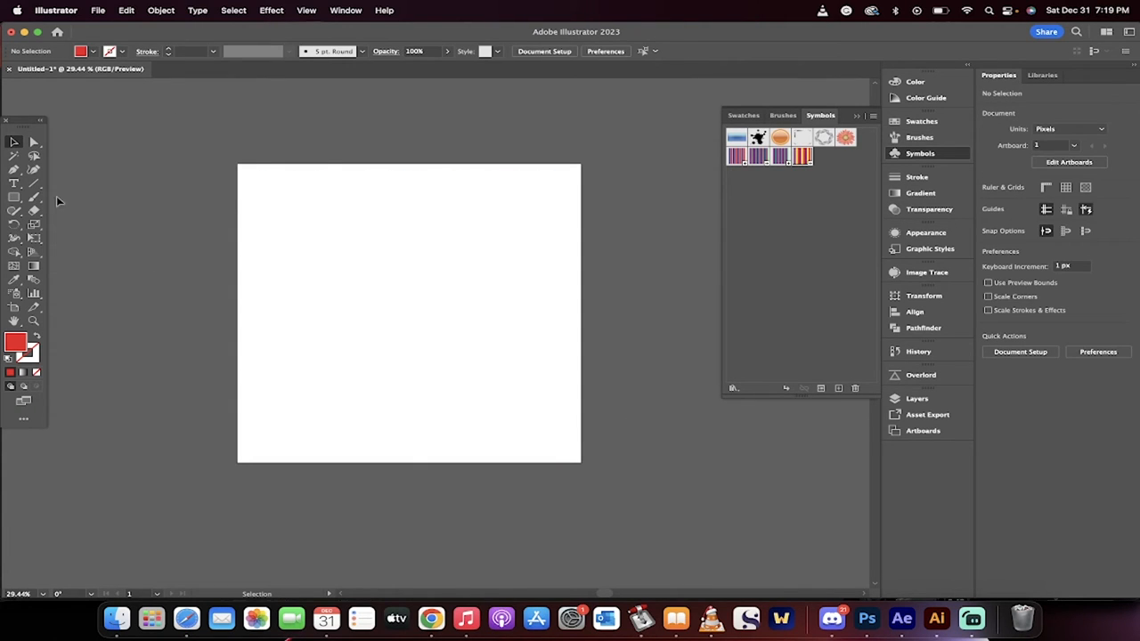
Switch to the Ellipse tool and position the large ellipse at the artboard centre.
left_click(15, 197)
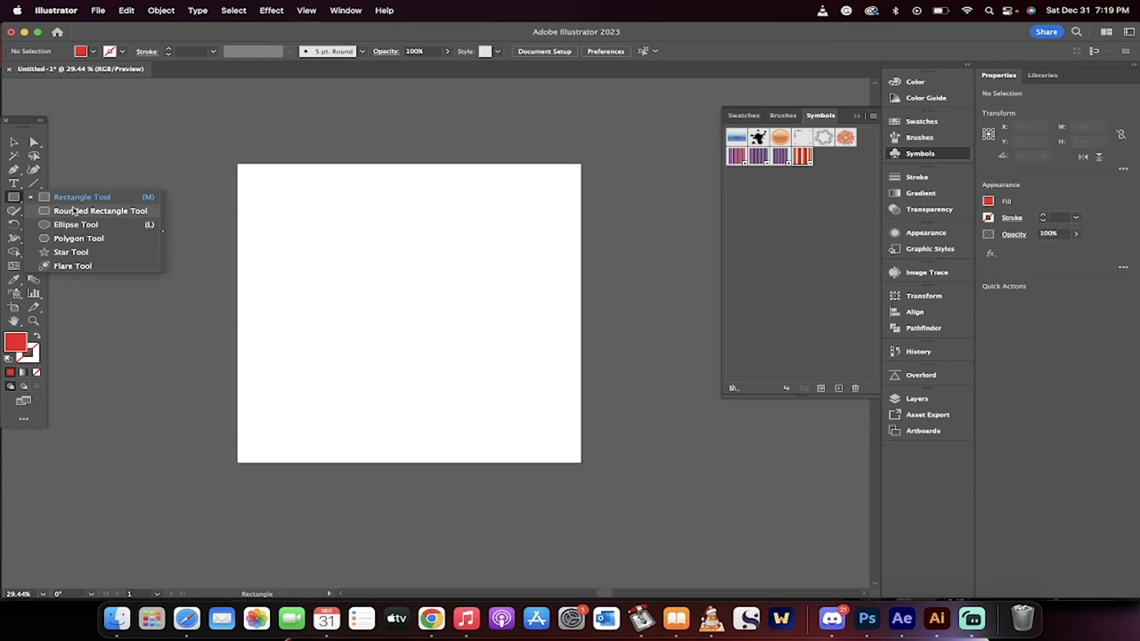
left_click(76, 223)
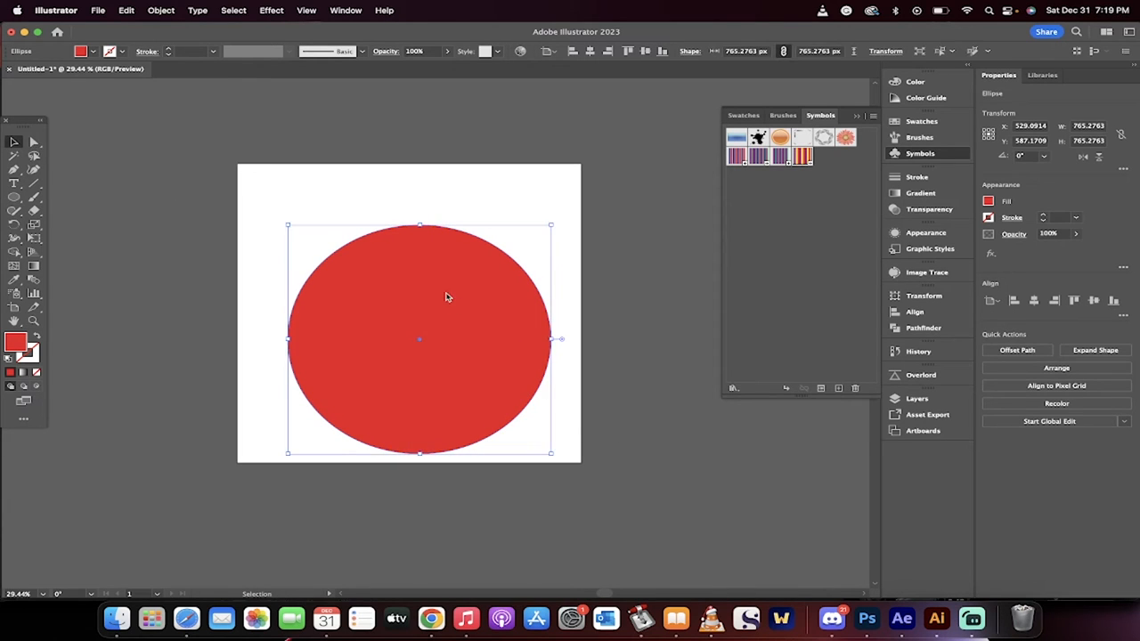
left_click_drag(447, 297, 437, 278)
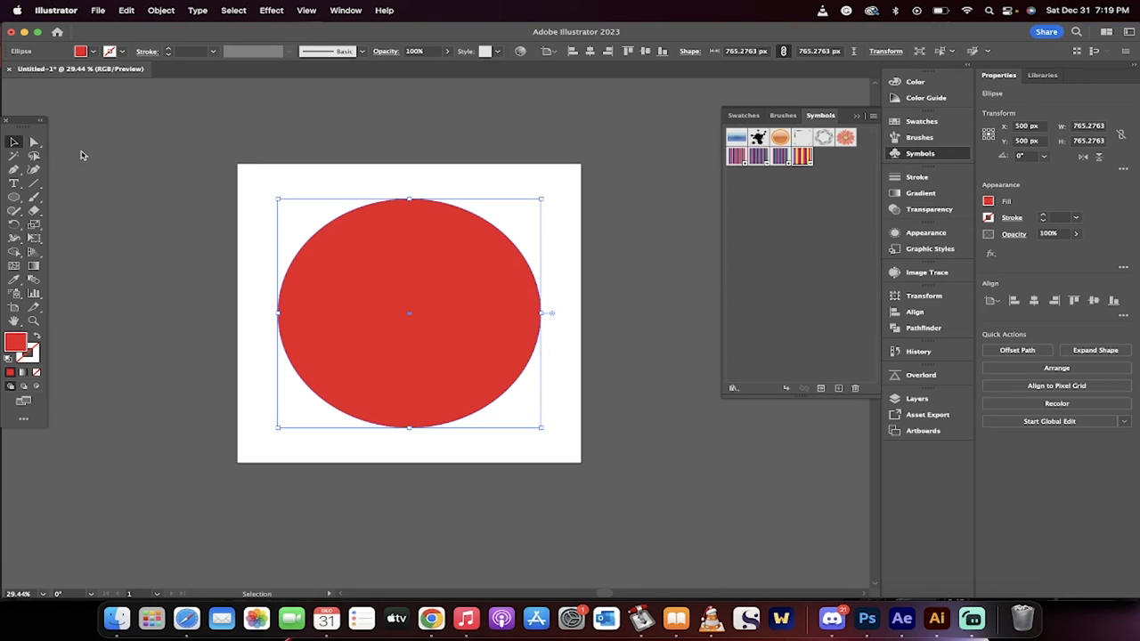
Expand the red ellipse into an editable path.
left_click(34, 141)
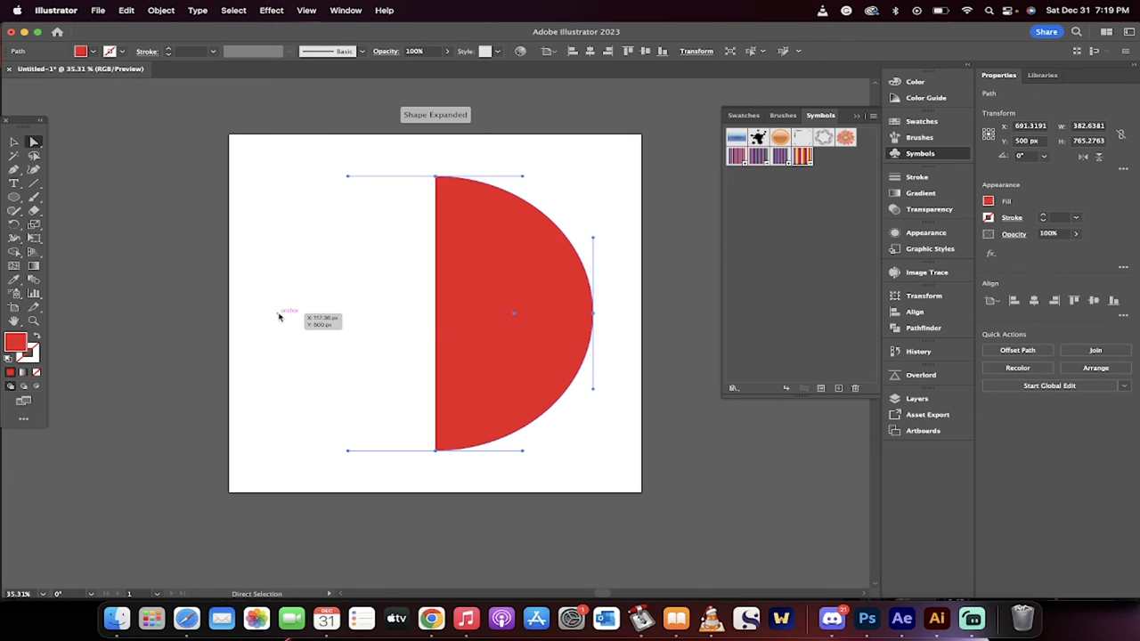
mouse_move(499, 285)
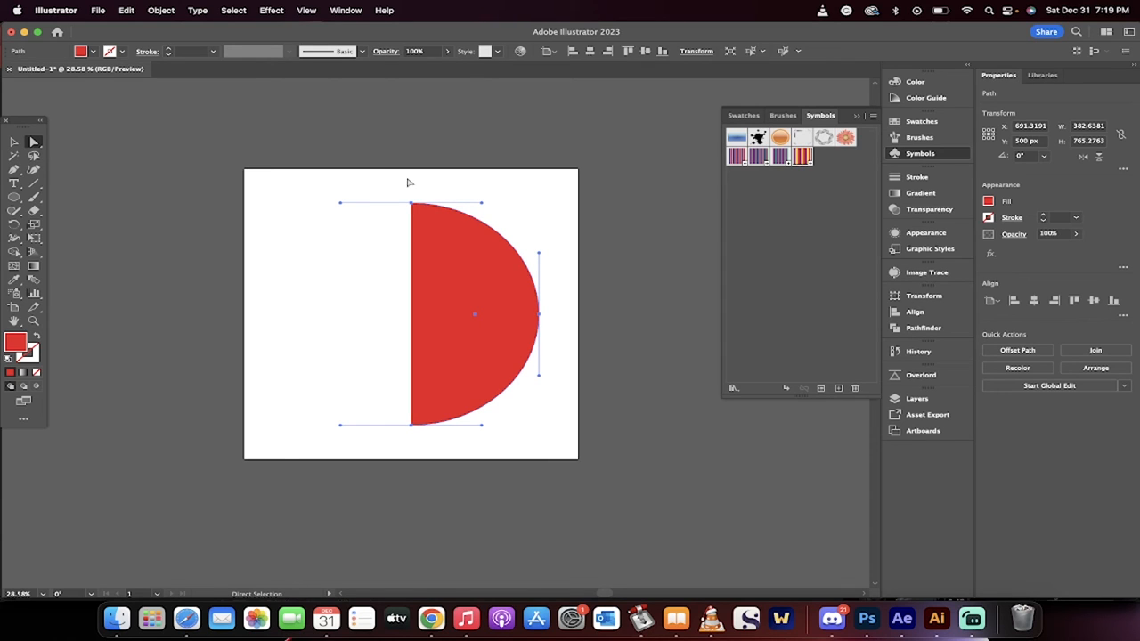
mouse_move(402, 233)
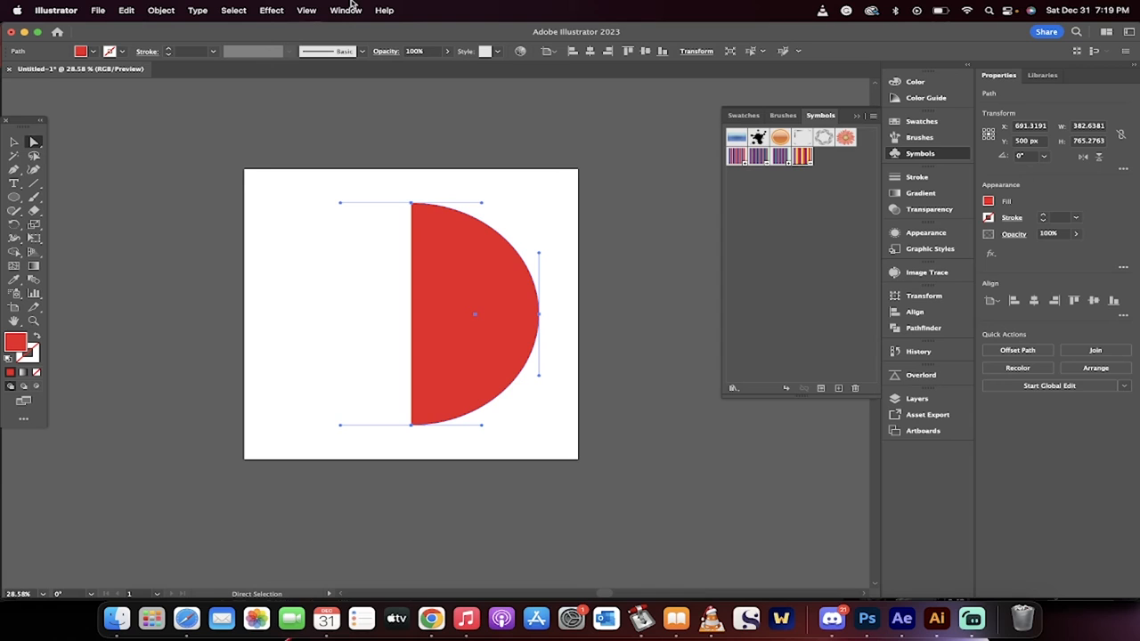
Apply a 360° 3D Revolve effect to the half circle and move the panel aside.
left_click(271, 9)
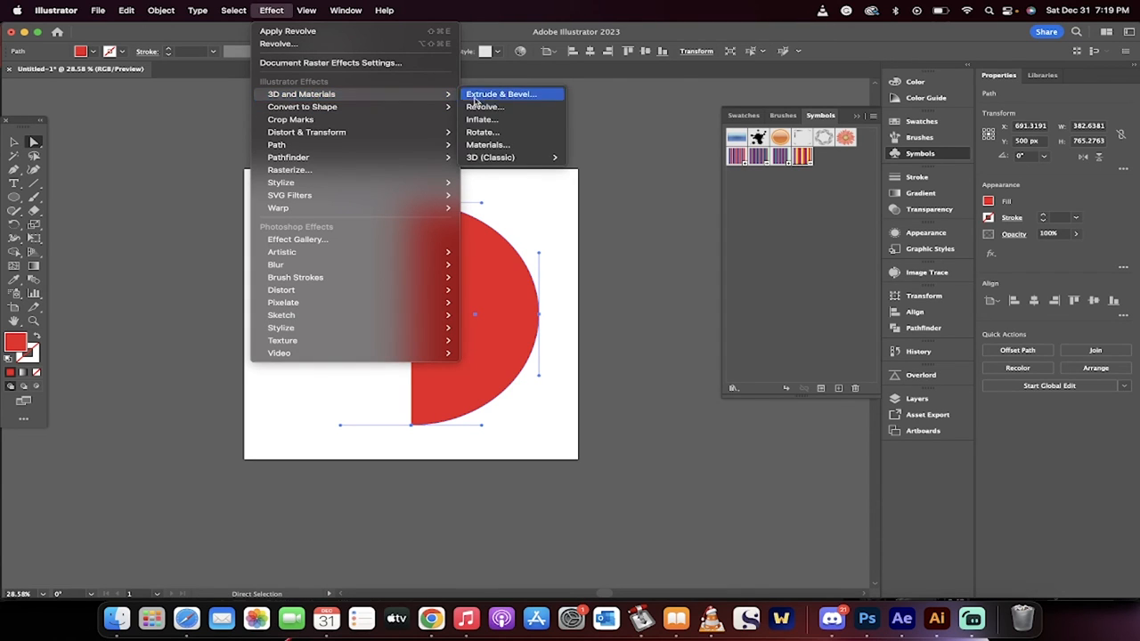
left_click(484, 106)
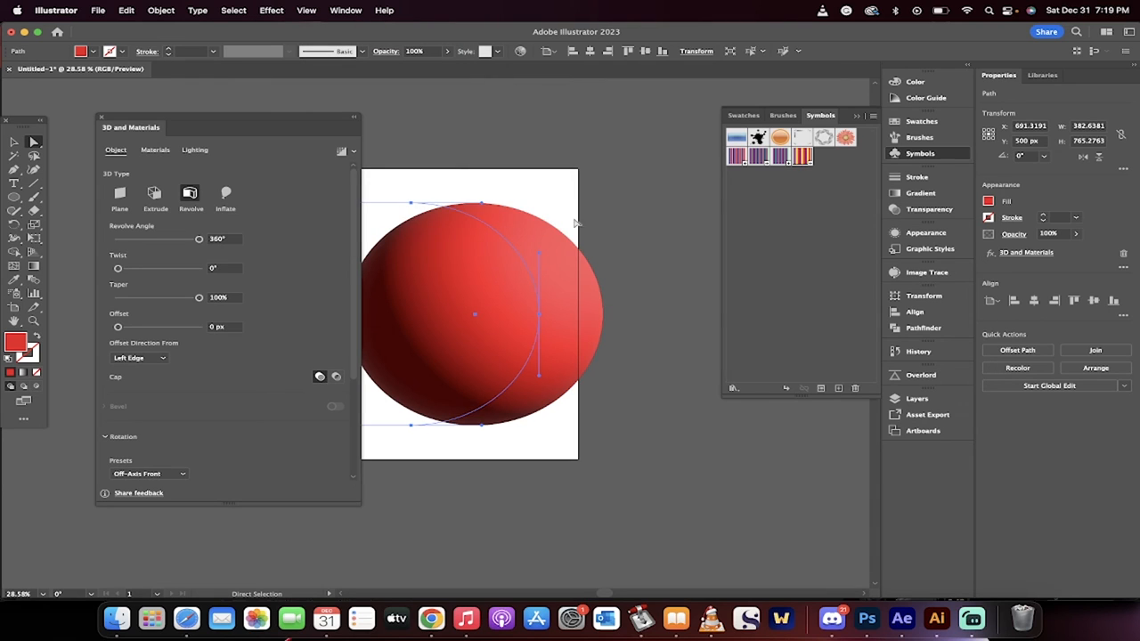
mouse_move(287, 181)
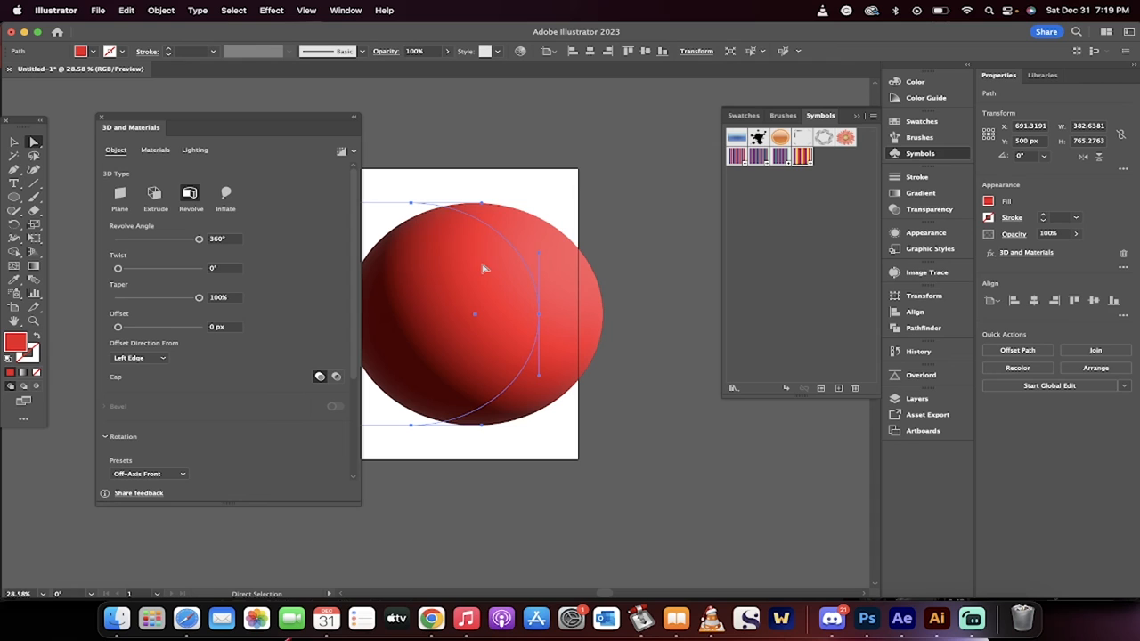
mouse_move(460, 249)
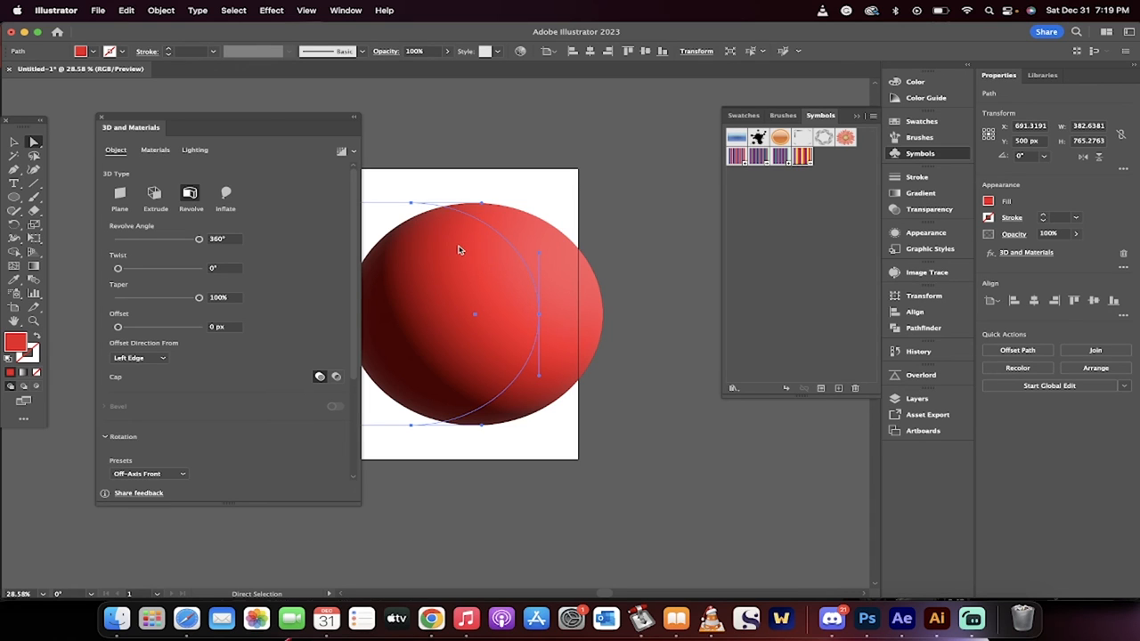
left_click_drag(227, 127, 165, 131)
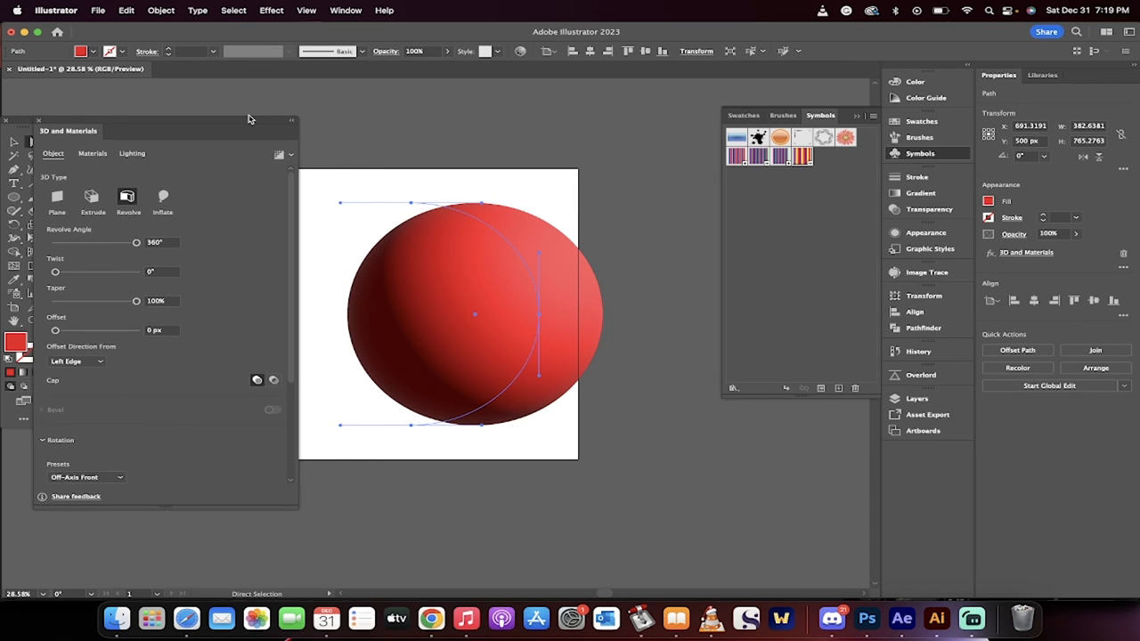
Show the Materials graphics options in the 3D and Materials panel.
left_click(92, 153)
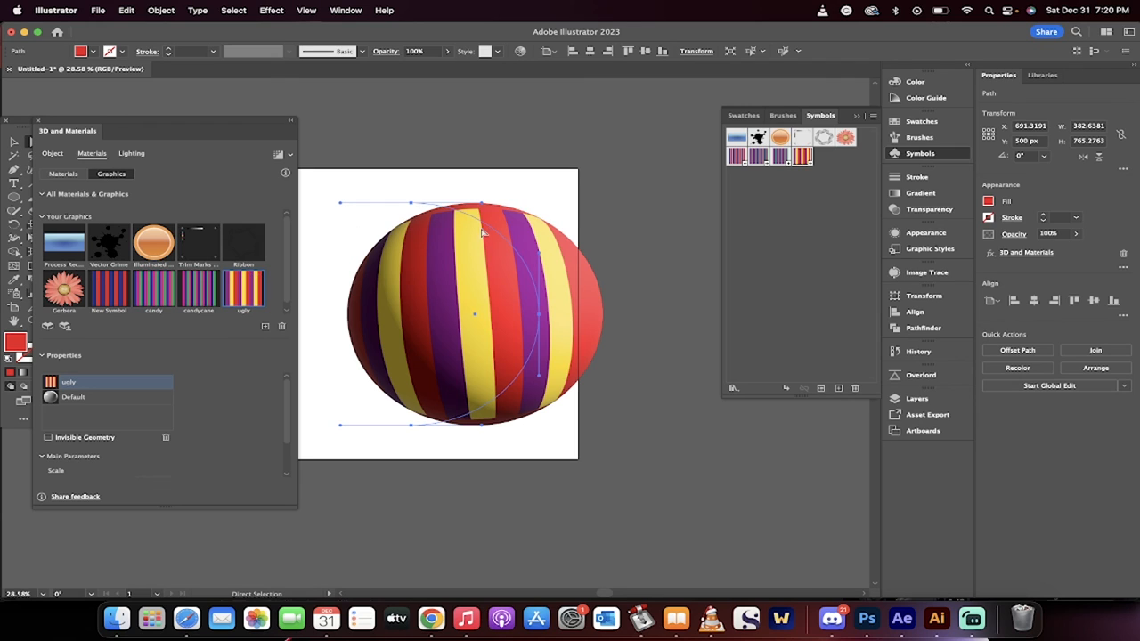
mouse_move(487, 184)
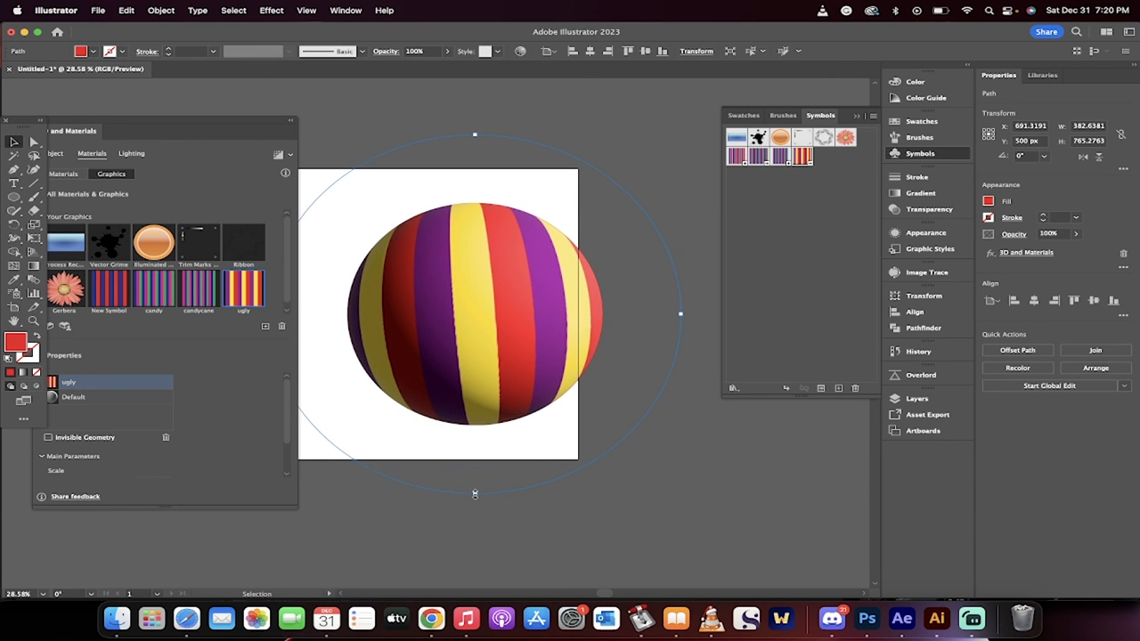
Deselect the sphere to view the finished purple, yellow and red stripes.
left_click(626, 497)
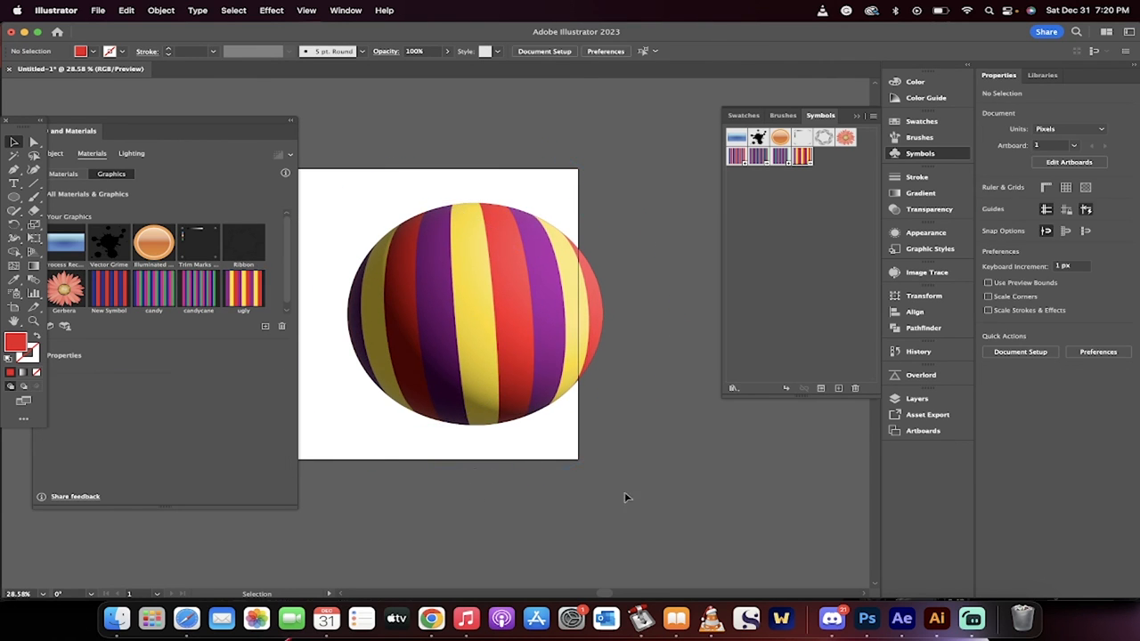